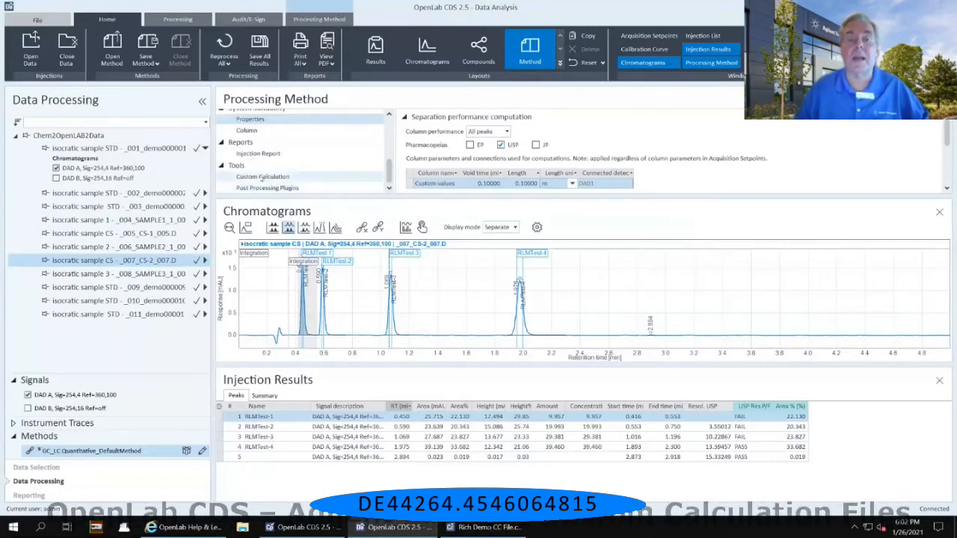
Step: Show the Custom Calculation settings and the Summary tab of Injection Results
{"action": "left_click", "coordinate": [263, 175]}
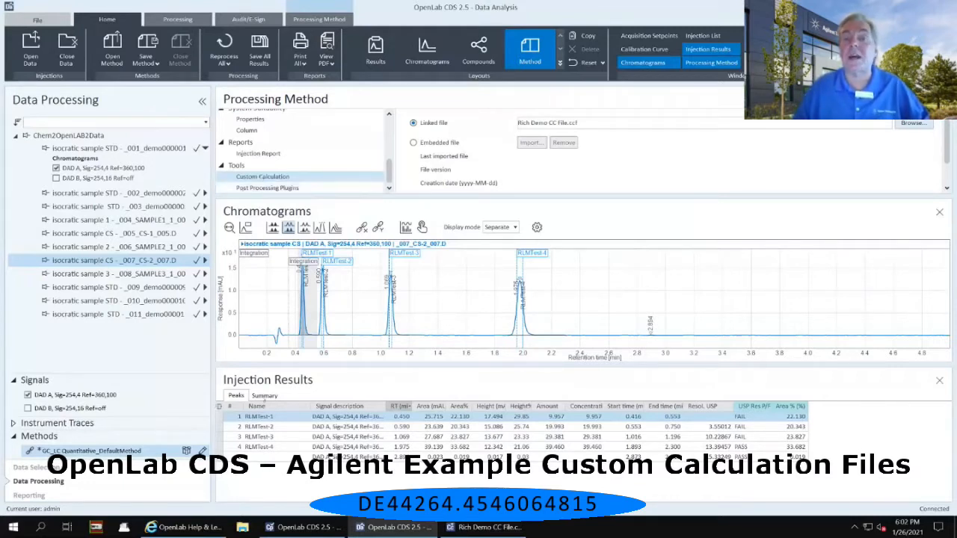
{"action": "left_click", "coordinate": [264, 395]}
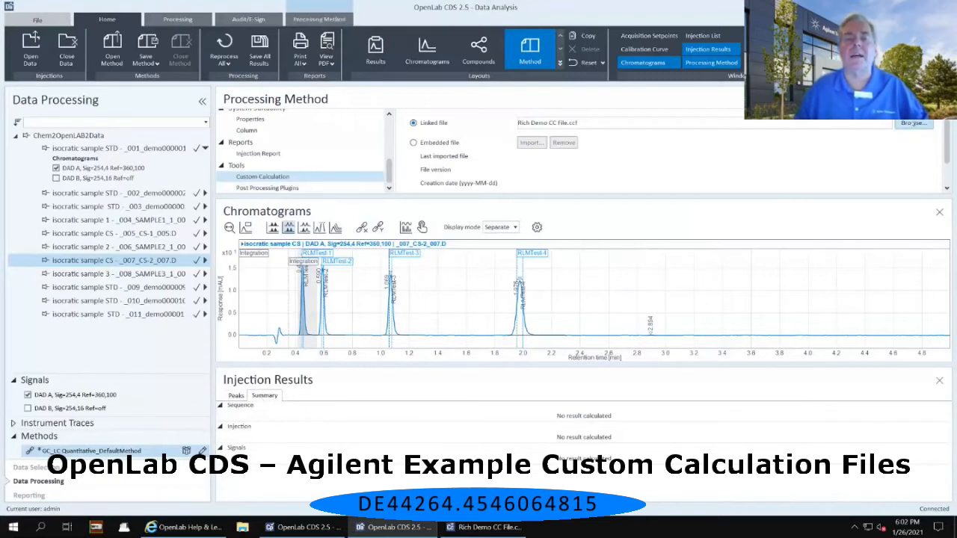
Step: Replace the linked Rich Demo CC File with CC_Demo_Summary.ccf
{"action": "left_click", "coordinate": [912, 122]}
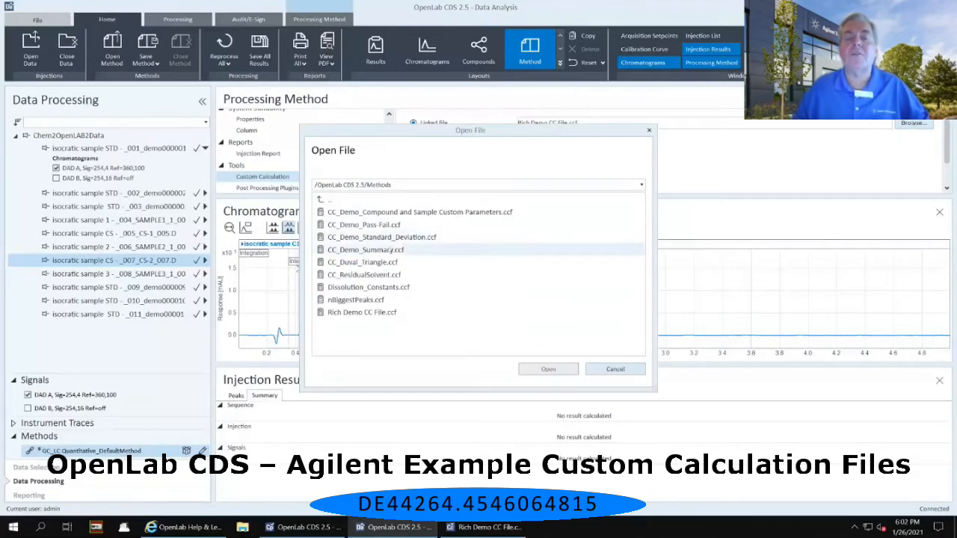
{"action": "left_click", "coordinate": [366, 249]}
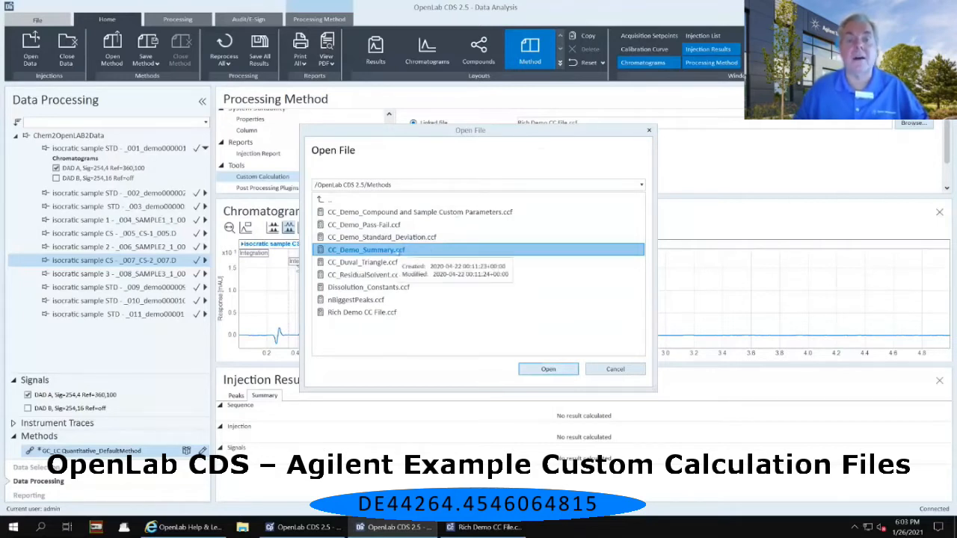
{"action": "mouse_move", "coordinate": [565, 285]}
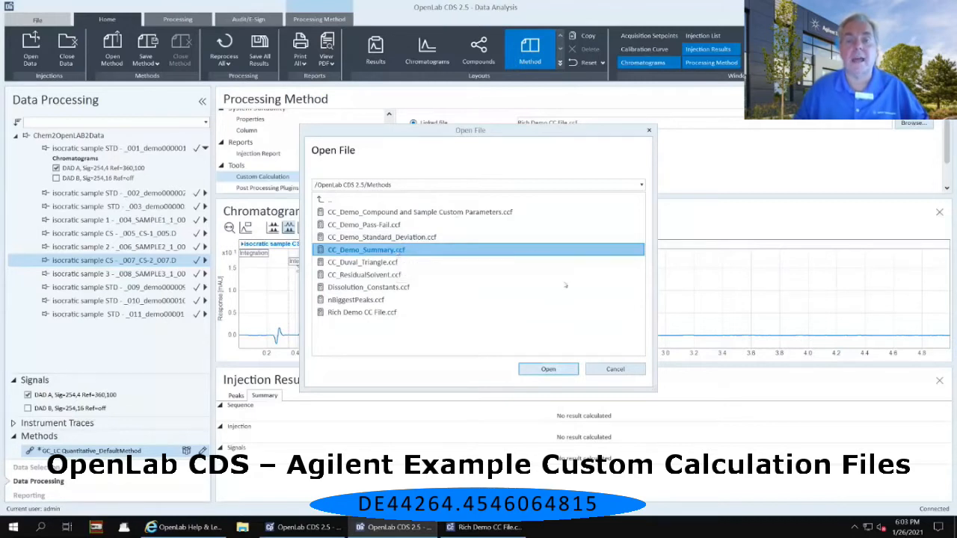
{"action": "left_click", "coordinate": [547, 368]}
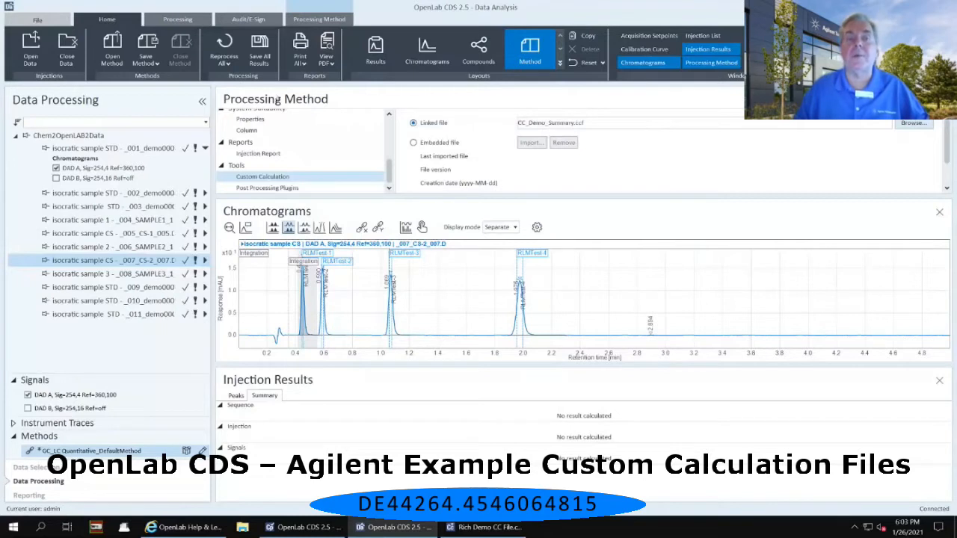
{"action": "mouse_move", "coordinate": [224, 42]}
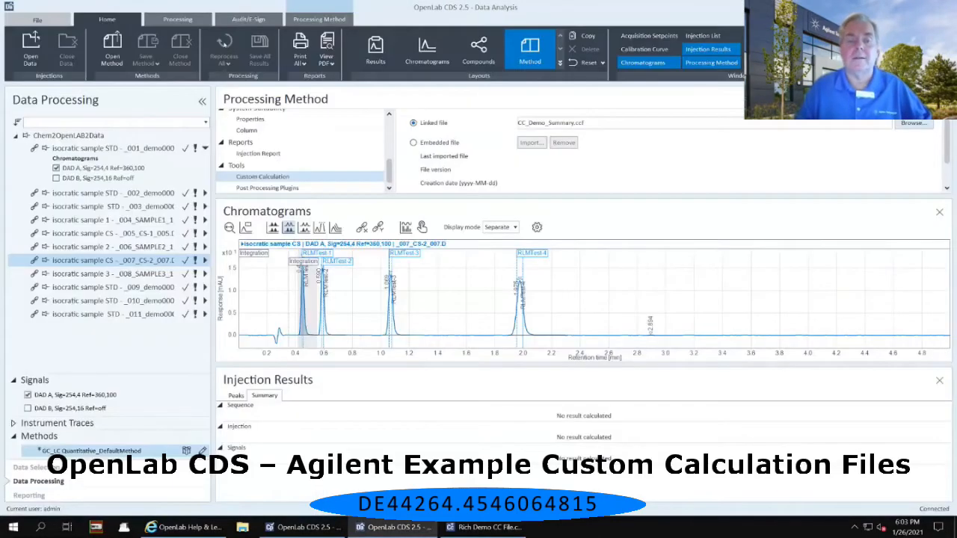
{"action": "left_click", "coordinate": [223, 45]}
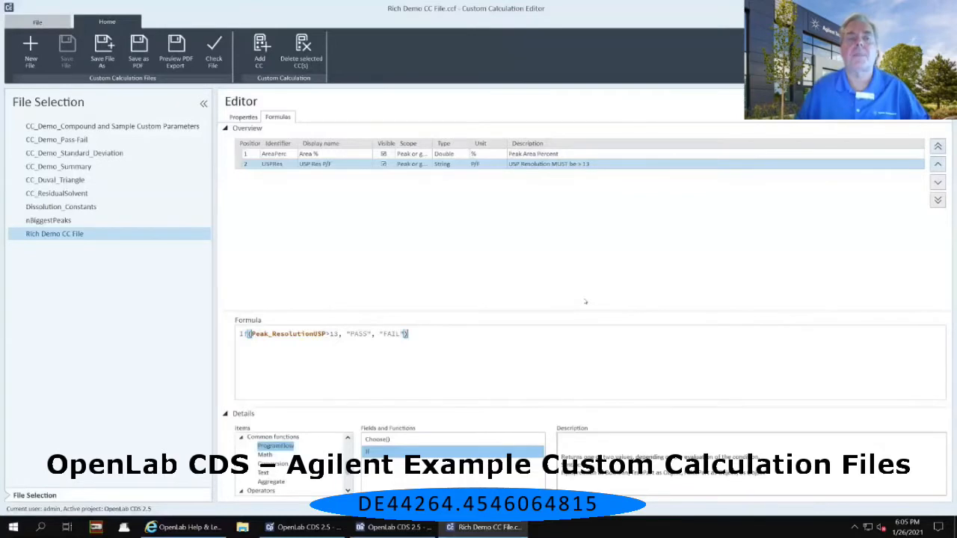
{"action": "mouse_move", "coordinate": [534, 282]}
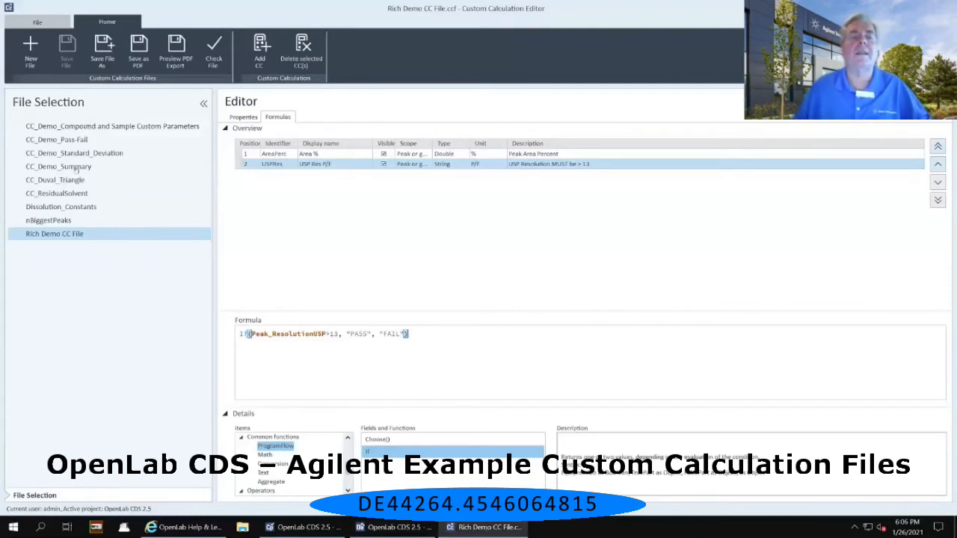
Step: Select CC_Demo_Summary in the File Selection pane to load its 13 formulas
{"action": "left_click", "coordinate": [58, 166]}
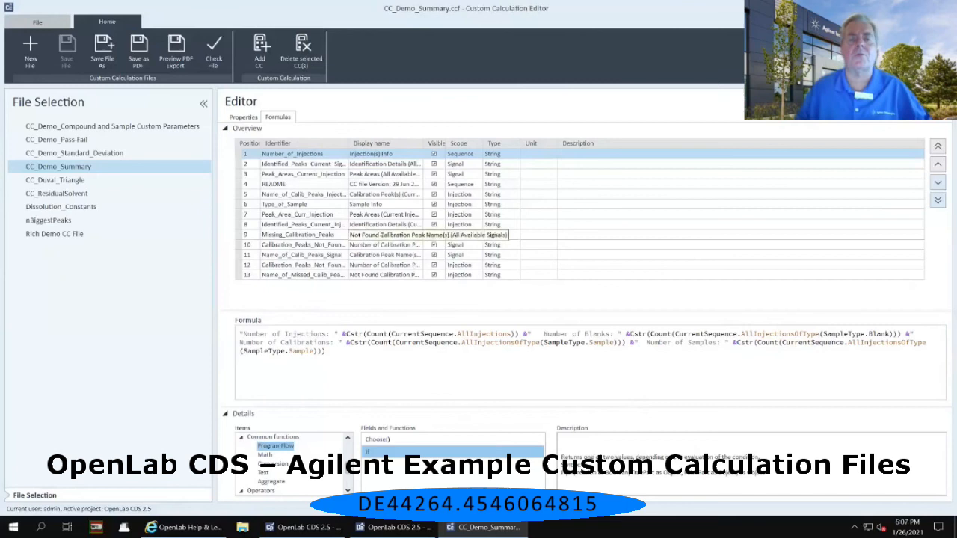
Step: View the identified-peaks details, peak area, and calibration peak name formulas
{"action": "left_click", "coordinate": [303, 163]}
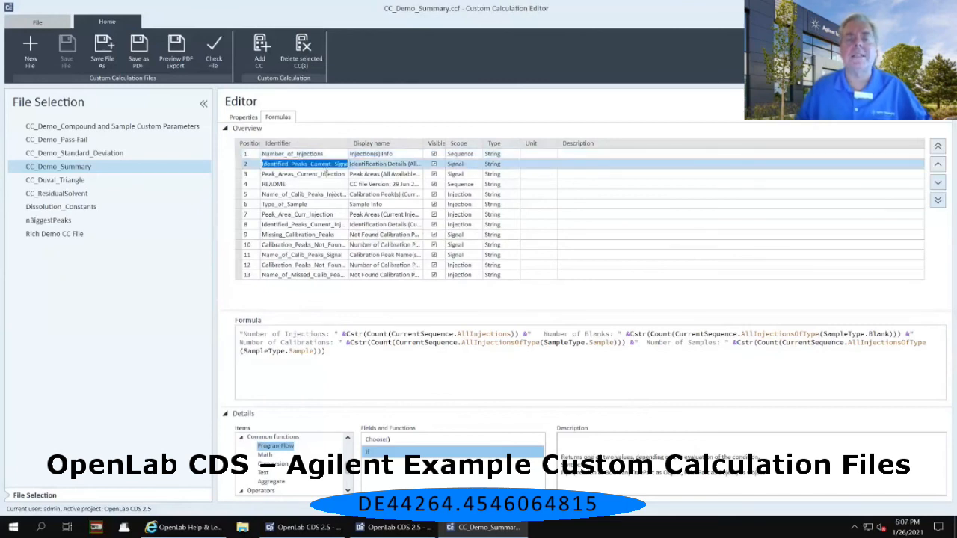
{"action": "left_click", "coordinate": [303, 173]}
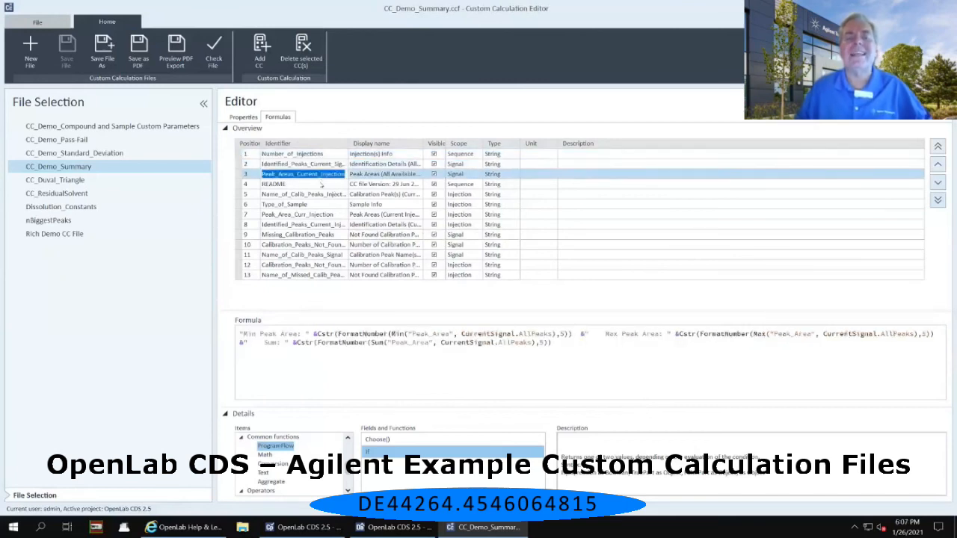
{"action": "left_click", "coordinate": [303, 193]}
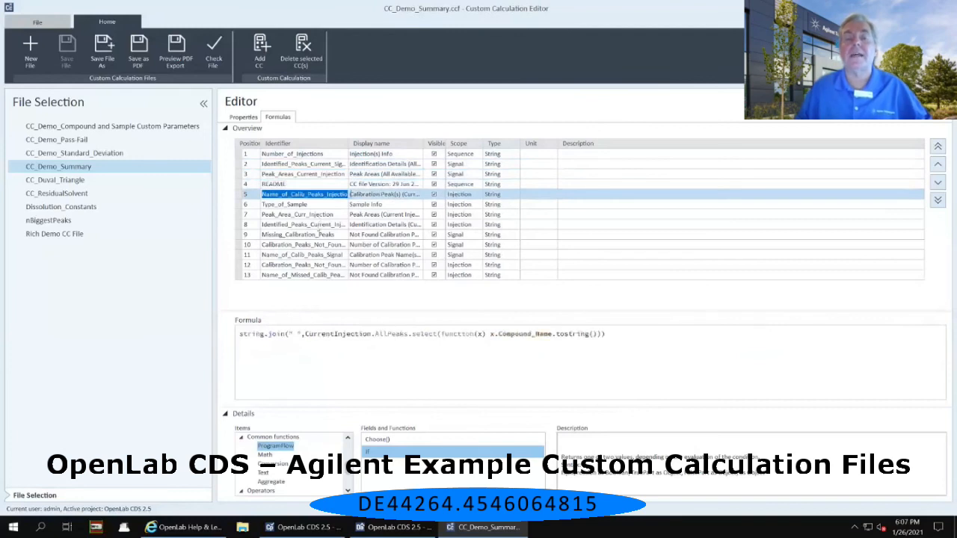